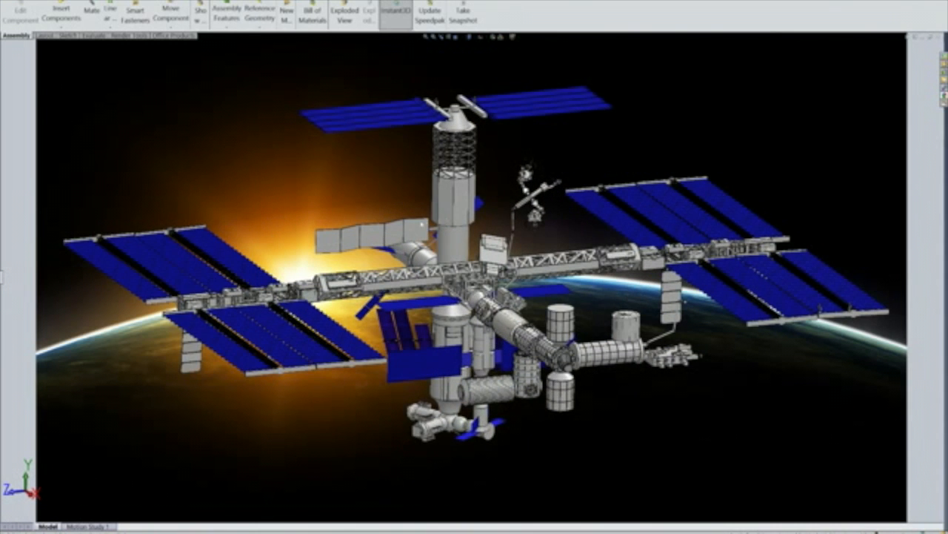
mouse_move(651, 500)
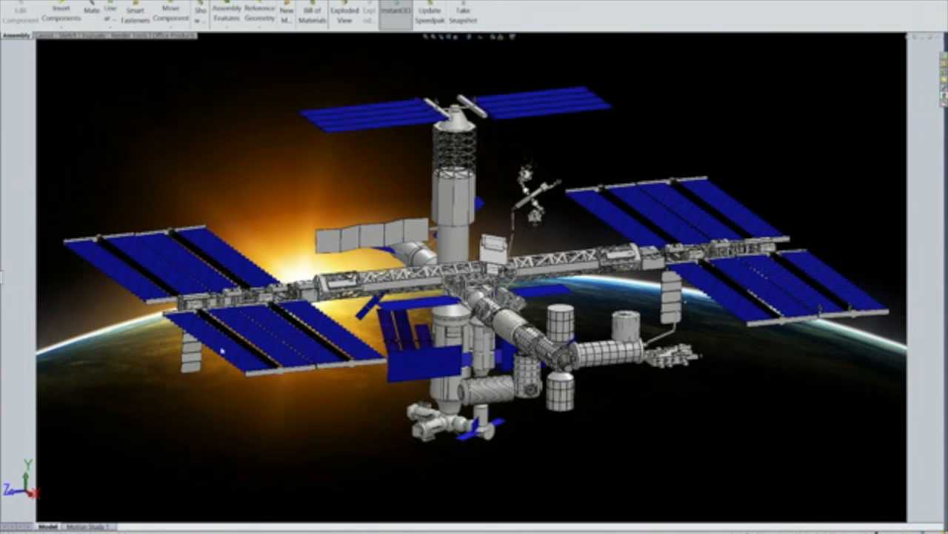
mouse_move(132, 278)
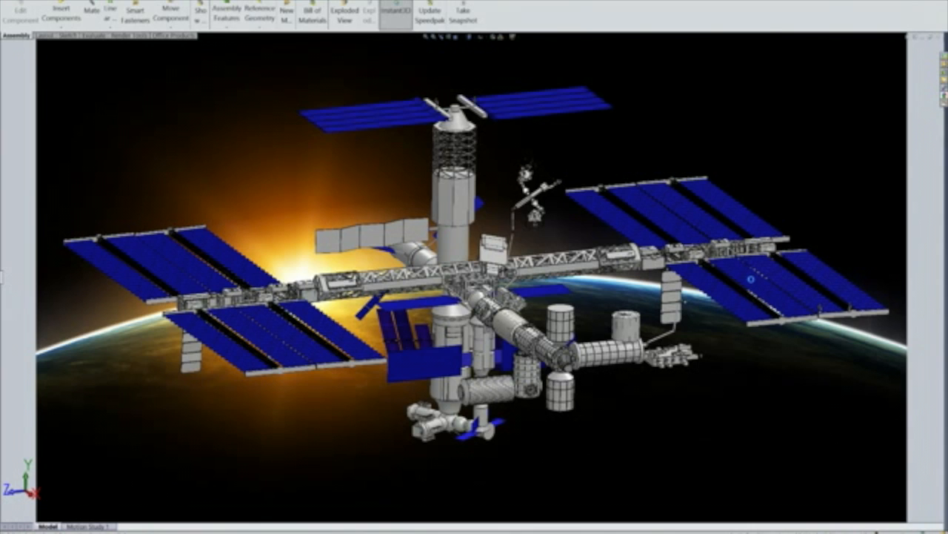
mouse_move(703, 249)
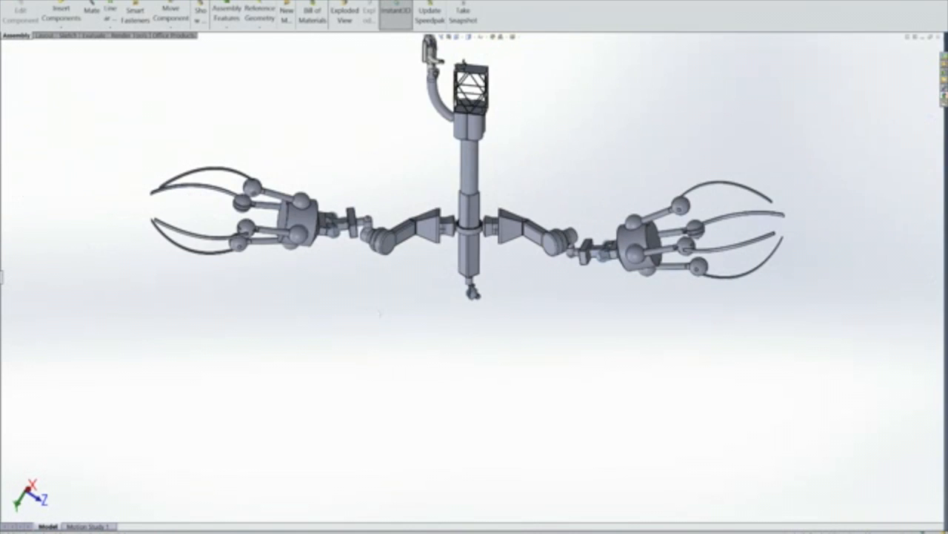
Bring the ISS assembly over Earth back on screen in place of the Dexter claw part.
scroll(up, 3)
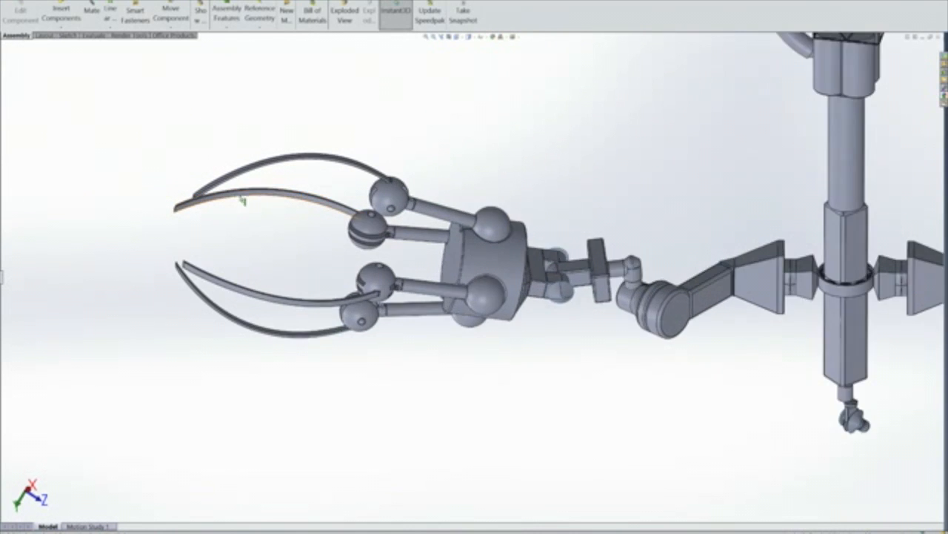
drag(474, 259, 504, 182)
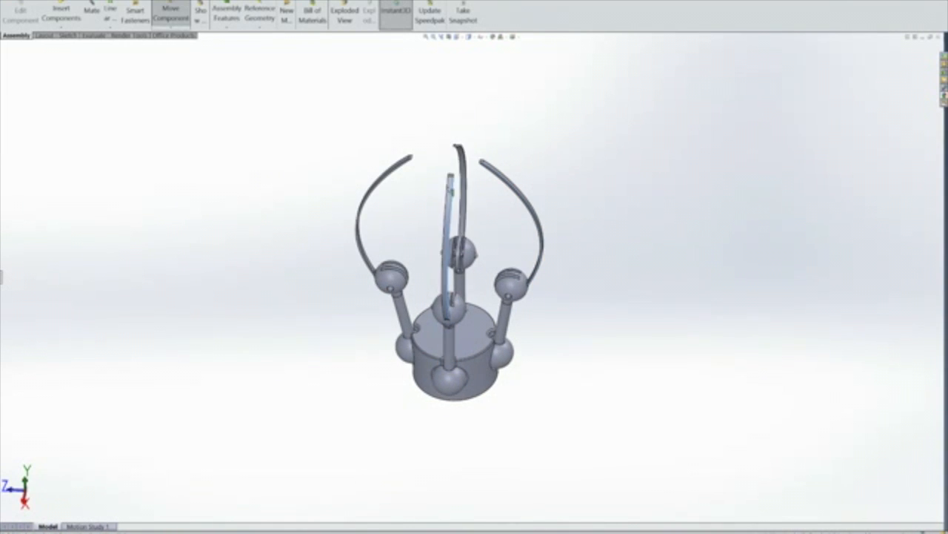
drag(459, 259, 459, 222)
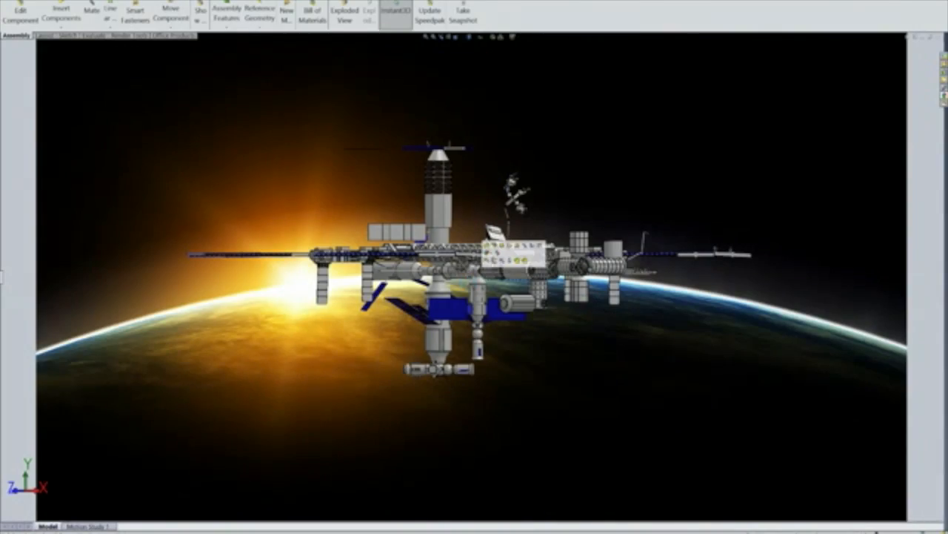
Orbit the station until its full solar arrays face front.
drag(474, 267, 519, 252)
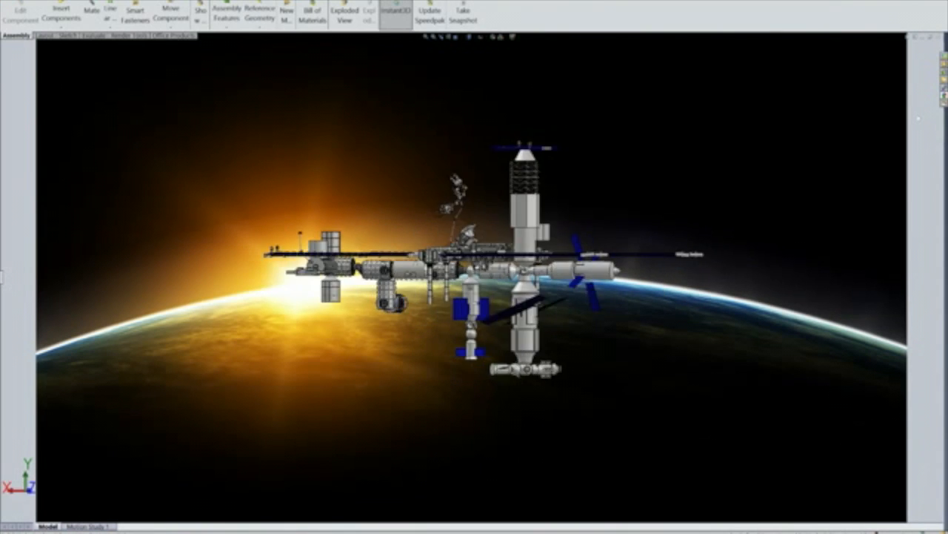
drag(519, 259, 481, 281)
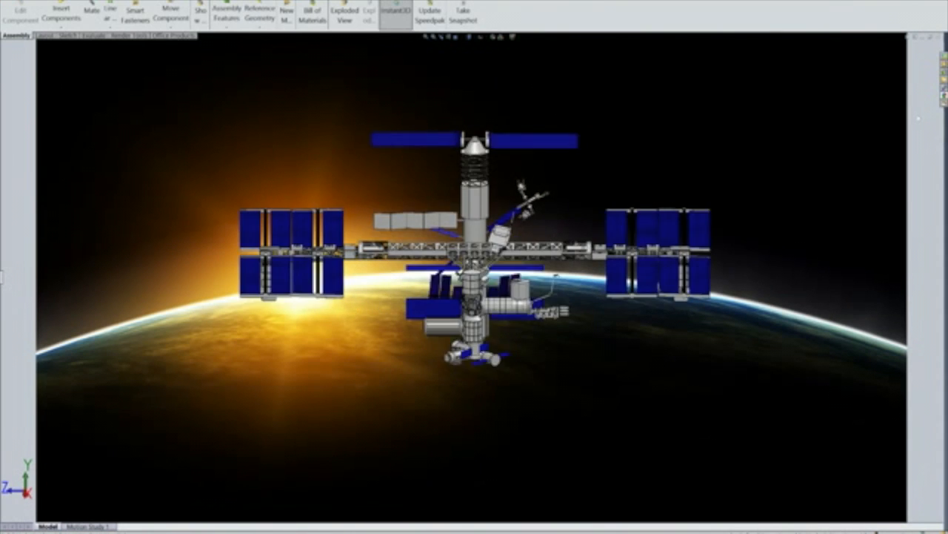